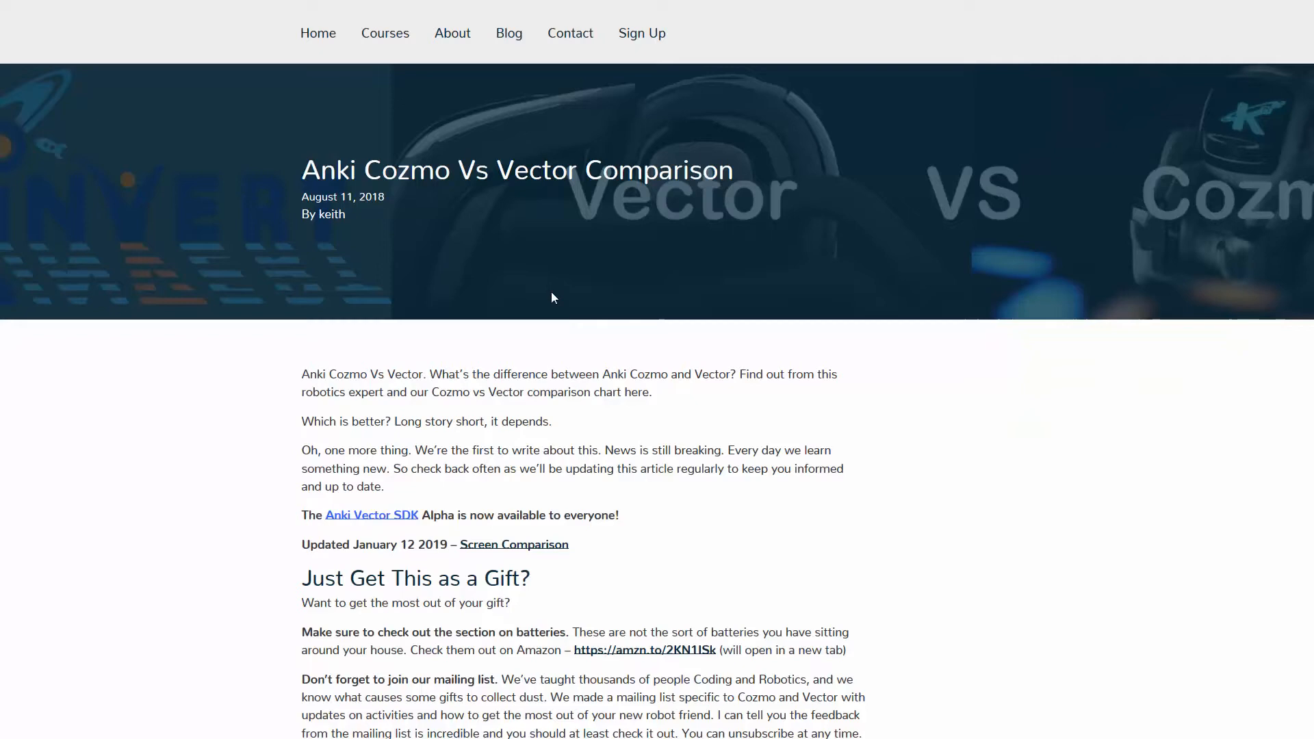
# Scroll the article down to the 'Anki Cozmo Vs Vector – Outline' list
pyautogui.scroll(-3)
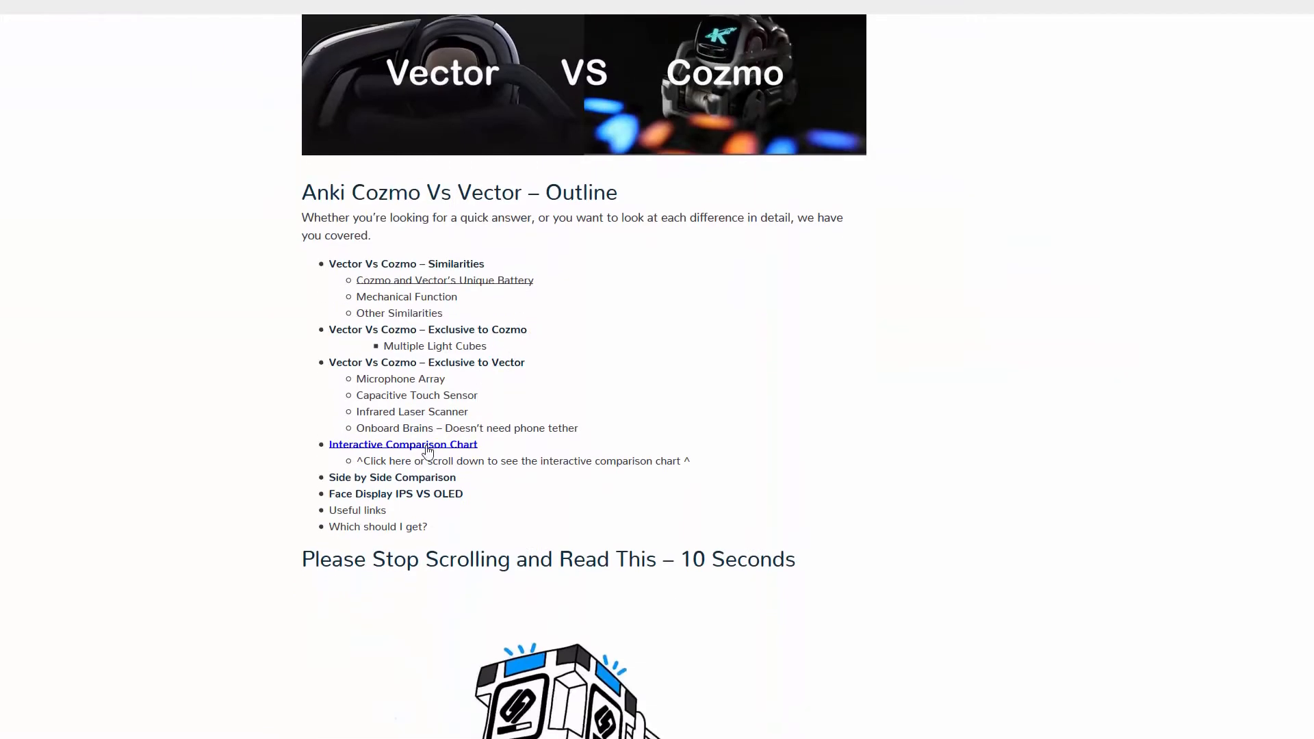
# Jump to the Interactive Comparison Chart via the outline link and continue to Face Display IPS VS OLED
pyautogui.click(402, 443)
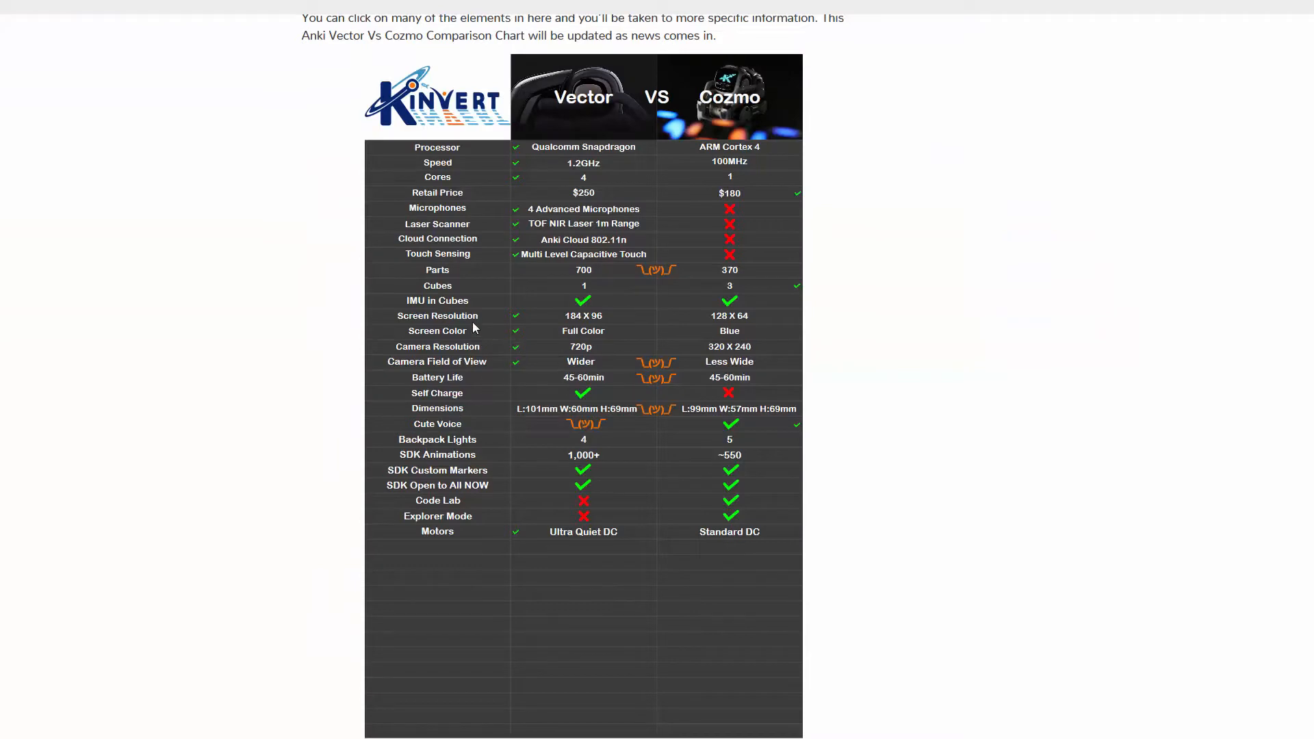
pyautogui.moveTo(583, 329)
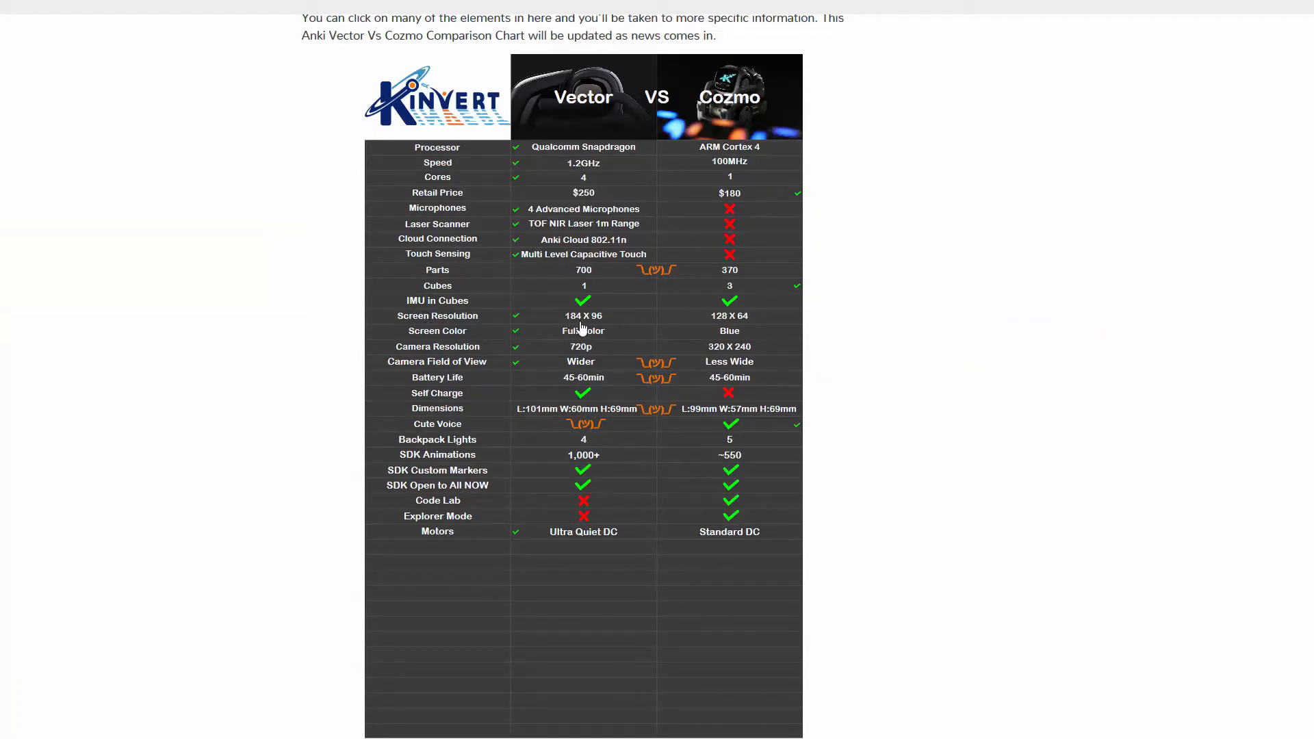
pyautogui.moveTo(738, 325)
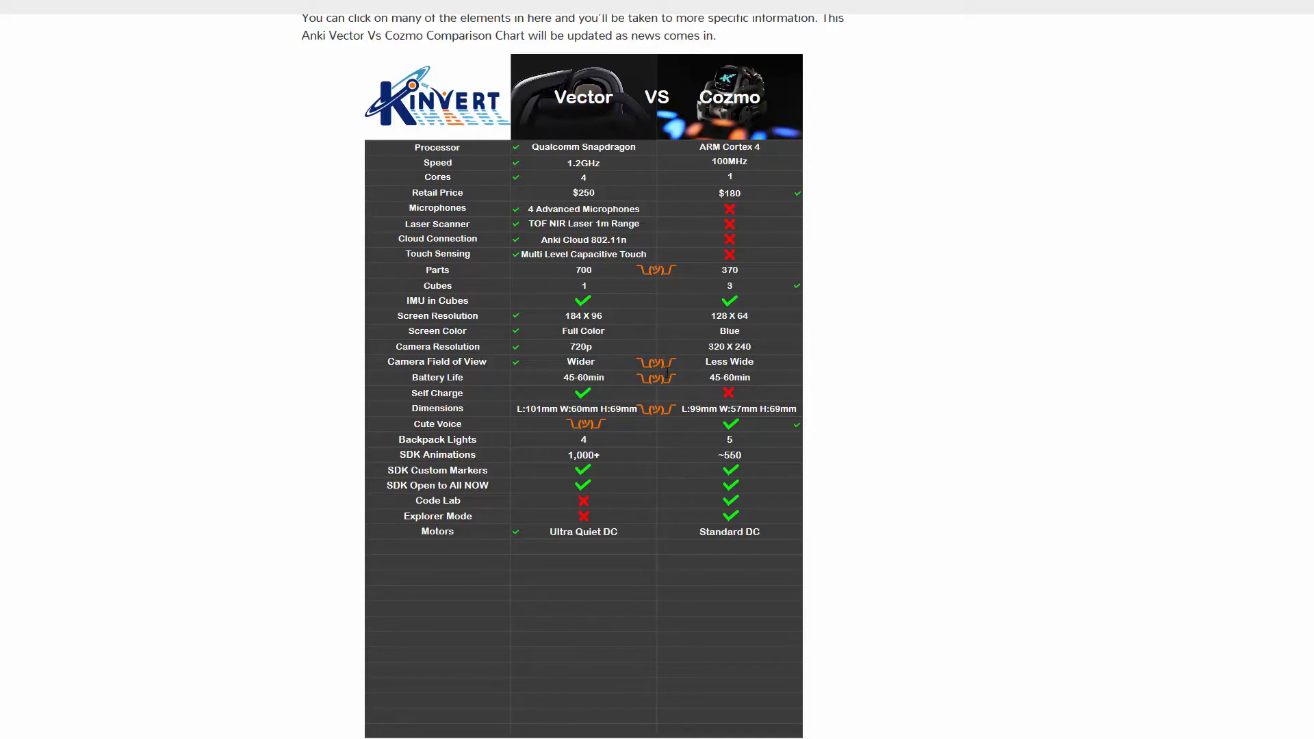
pyautogui.scroll(-3)
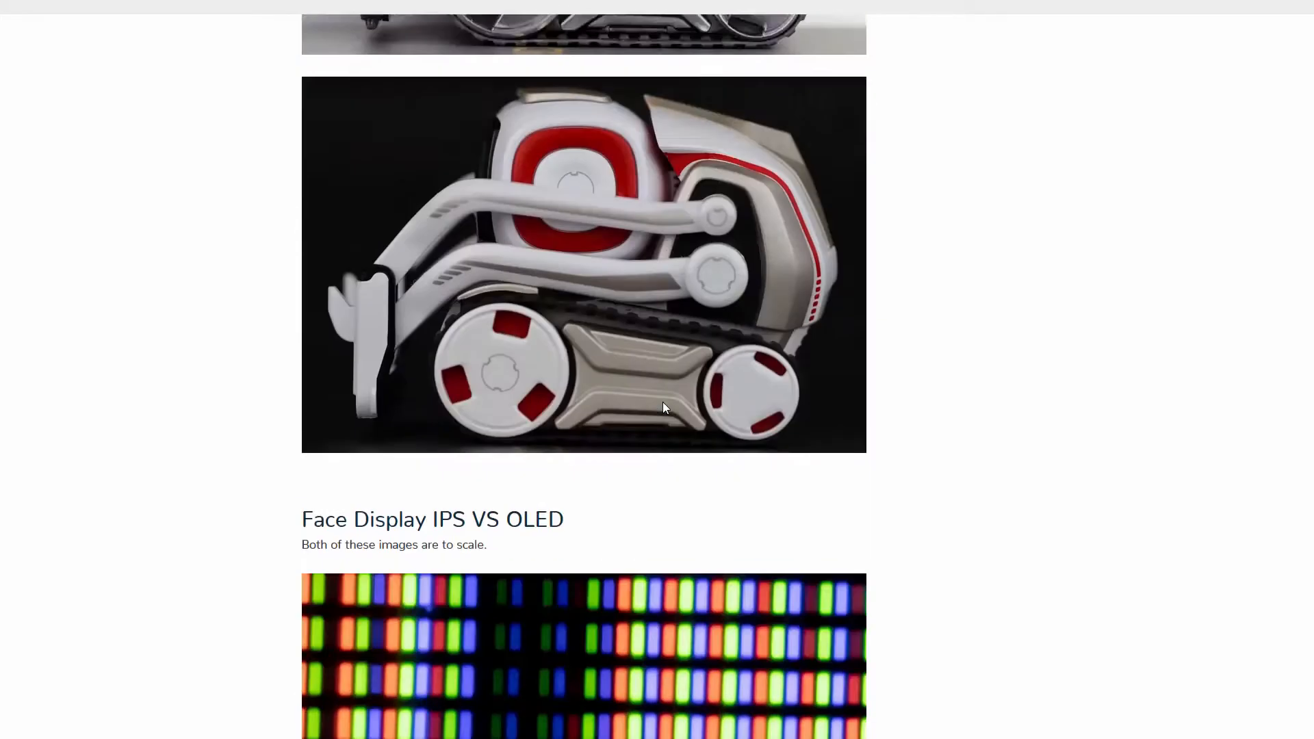
pyautogui.scroll(-3)
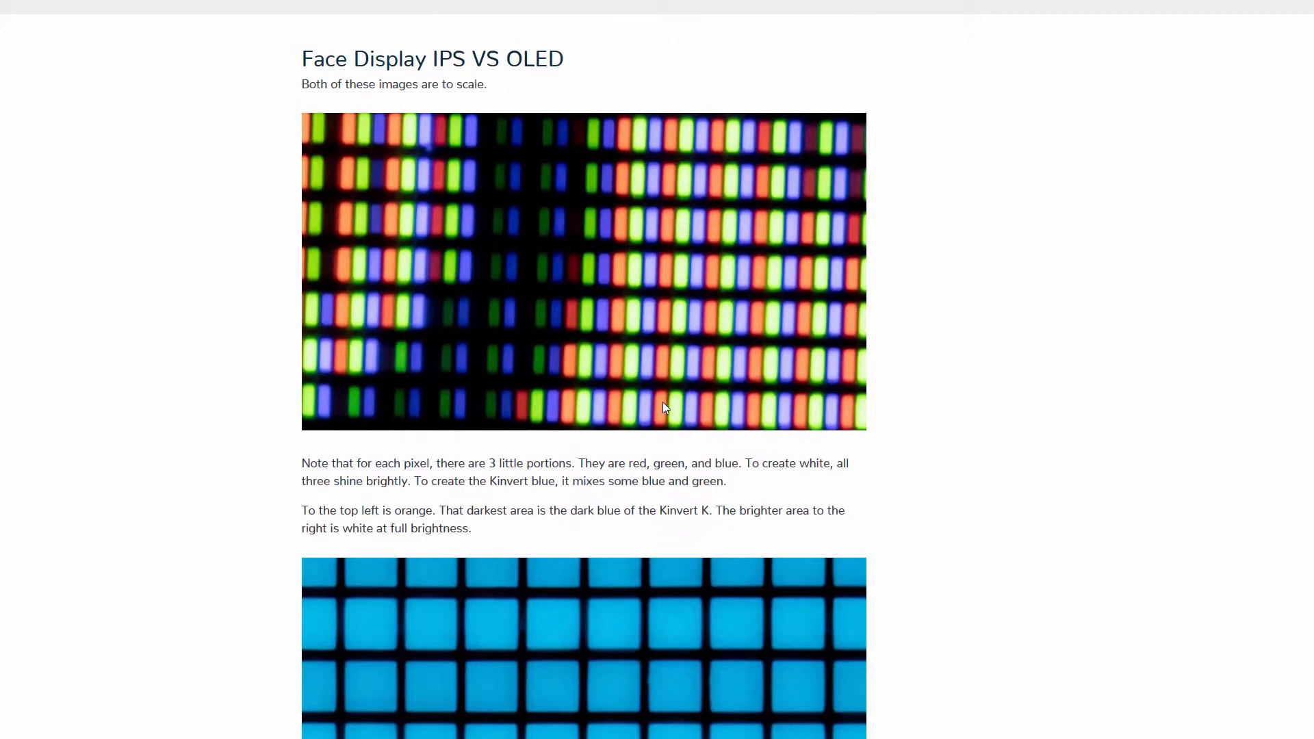